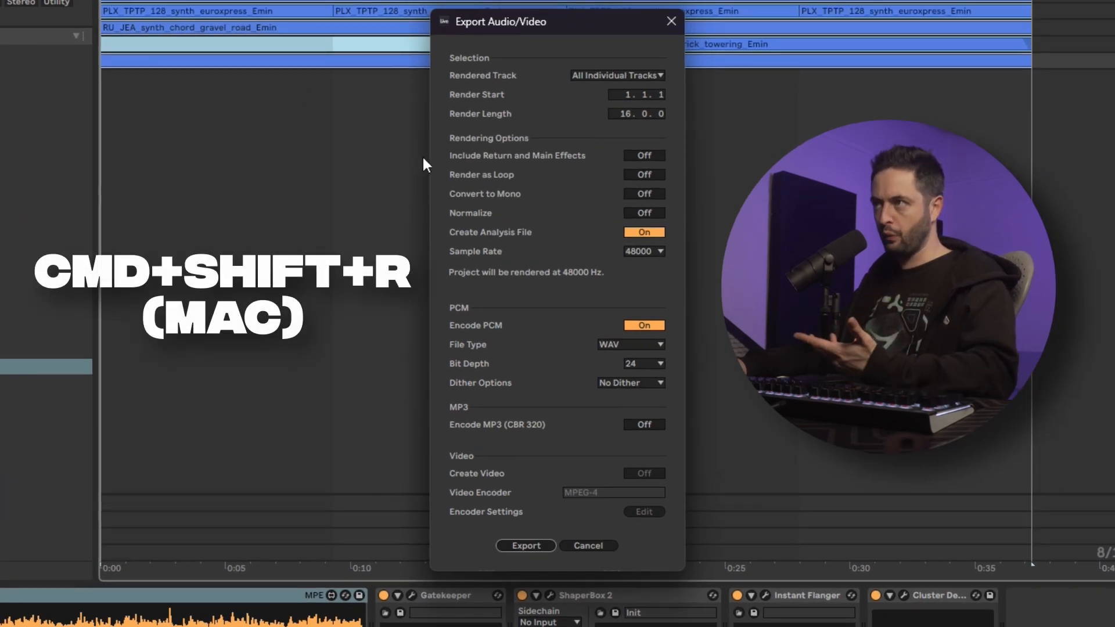
mouse_move(437, 94)
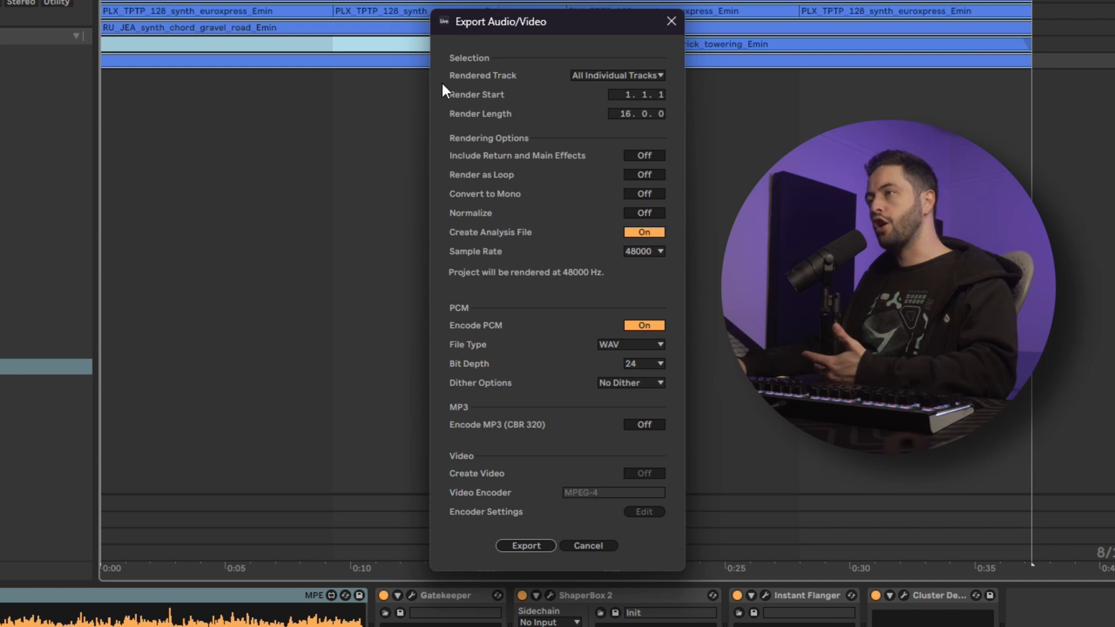
Set the export to render all individual tracks, excluding return and main effects
left_click(616, 76)
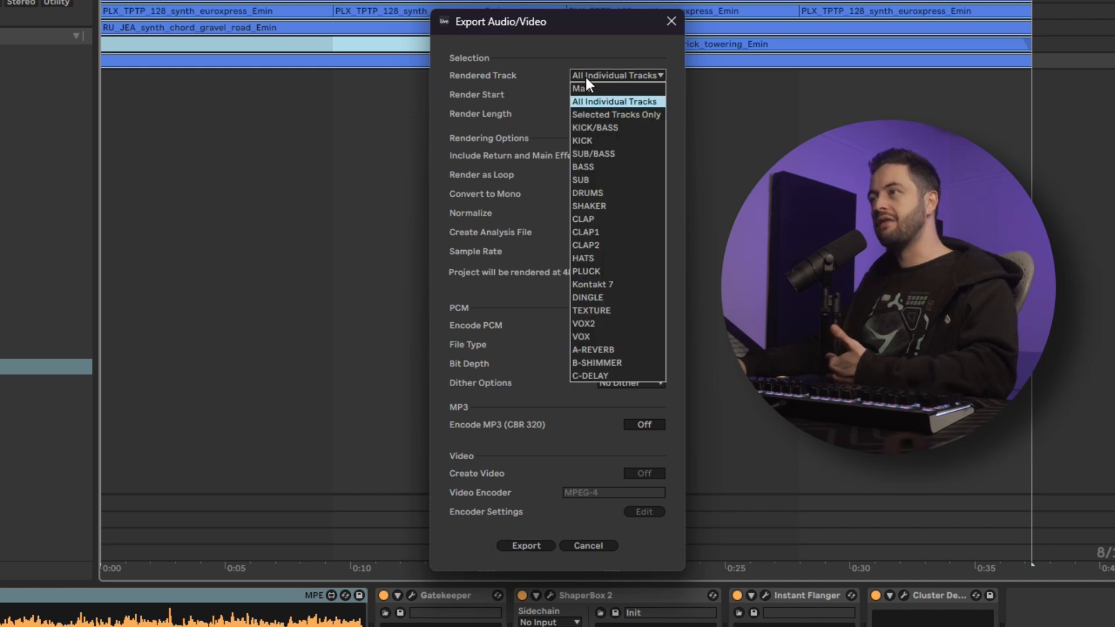
mouse_move(614, 336)
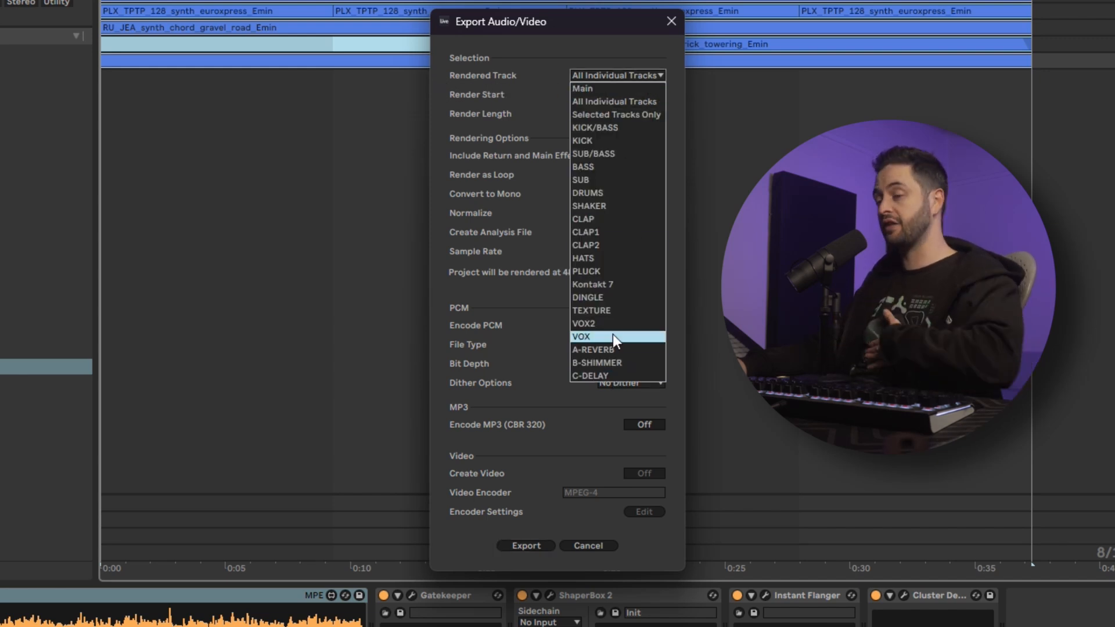
mouse_move(607, 88)
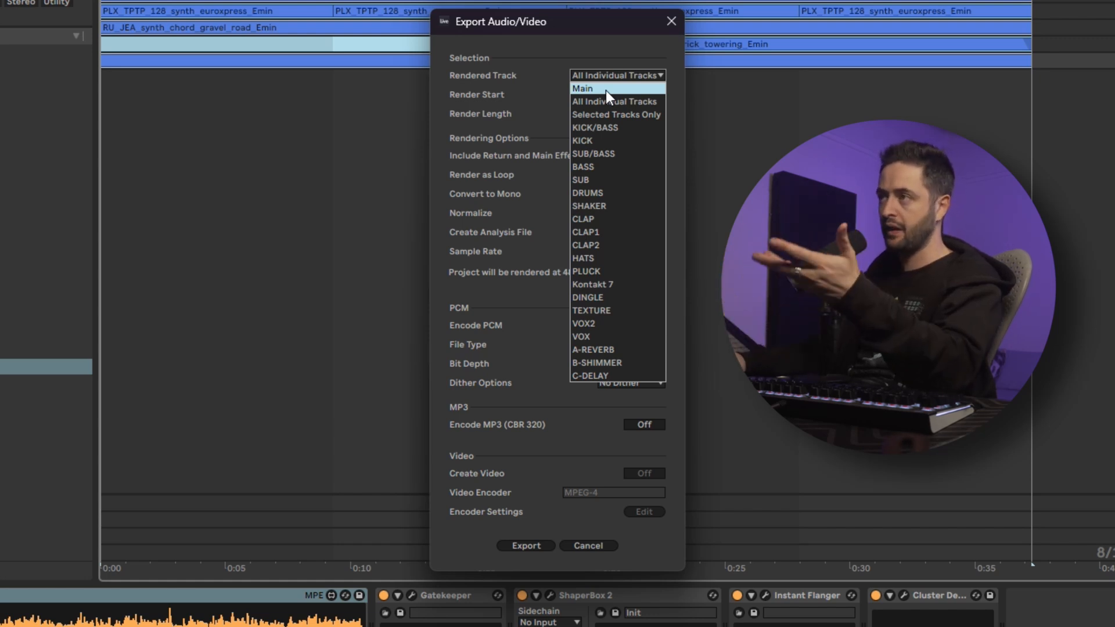
mouse_move(608, 101)
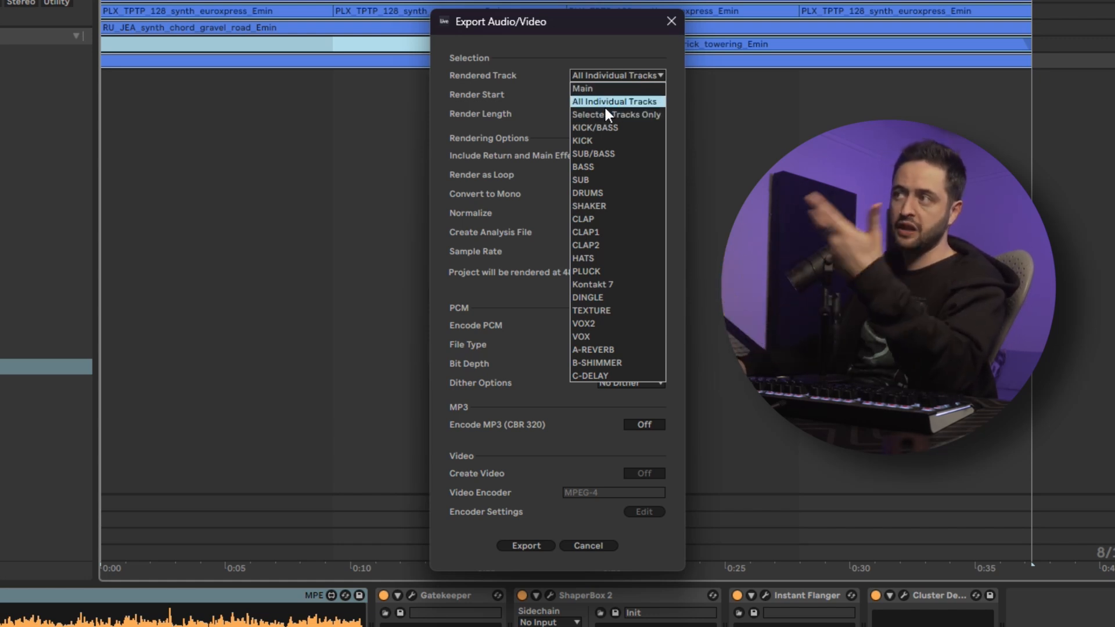
left_click(614, 101)
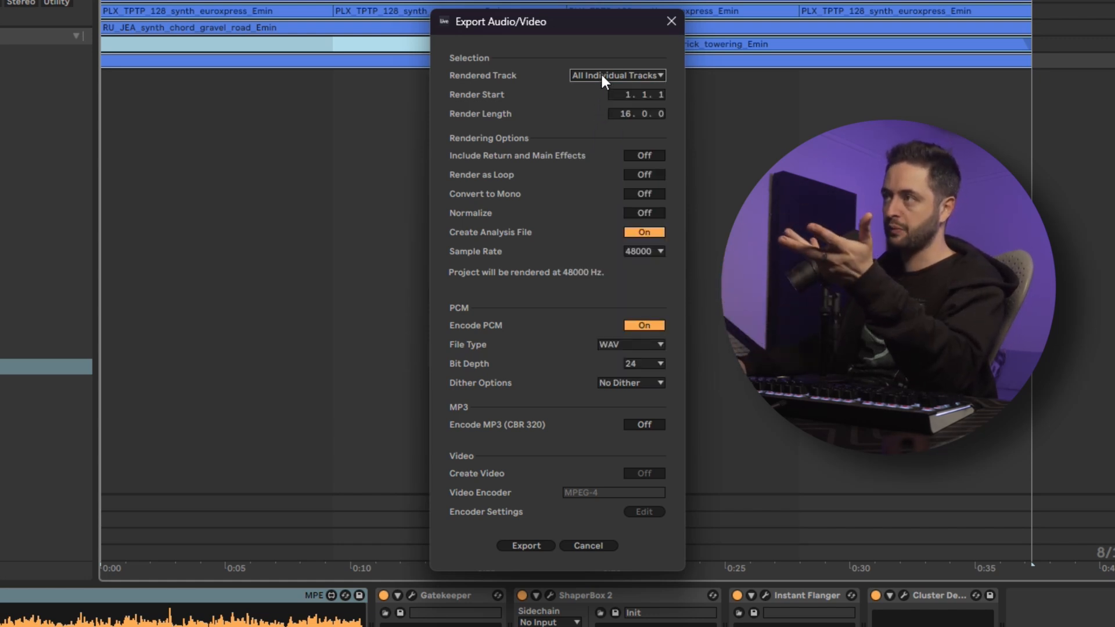
left_click(617, 75)
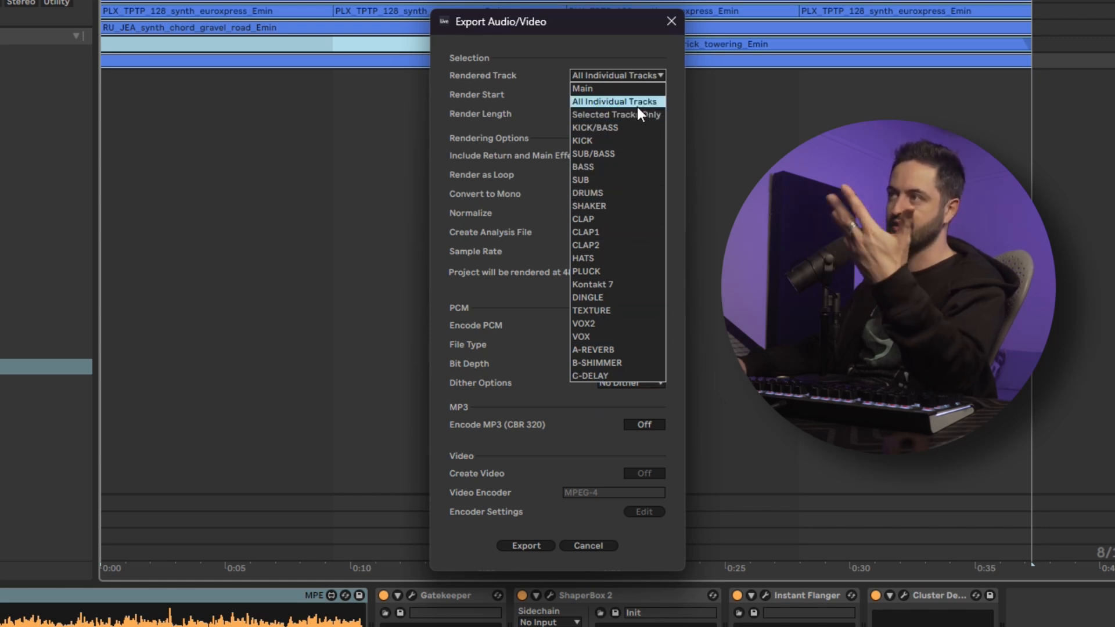
left_click(617, 101)
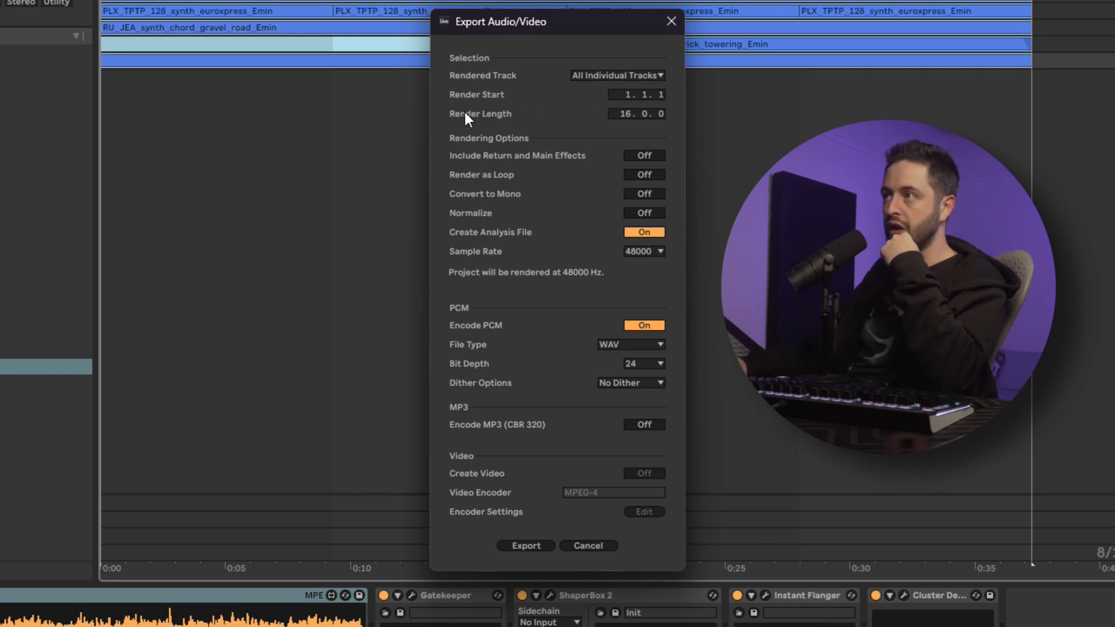
mouse_move(688, 53)
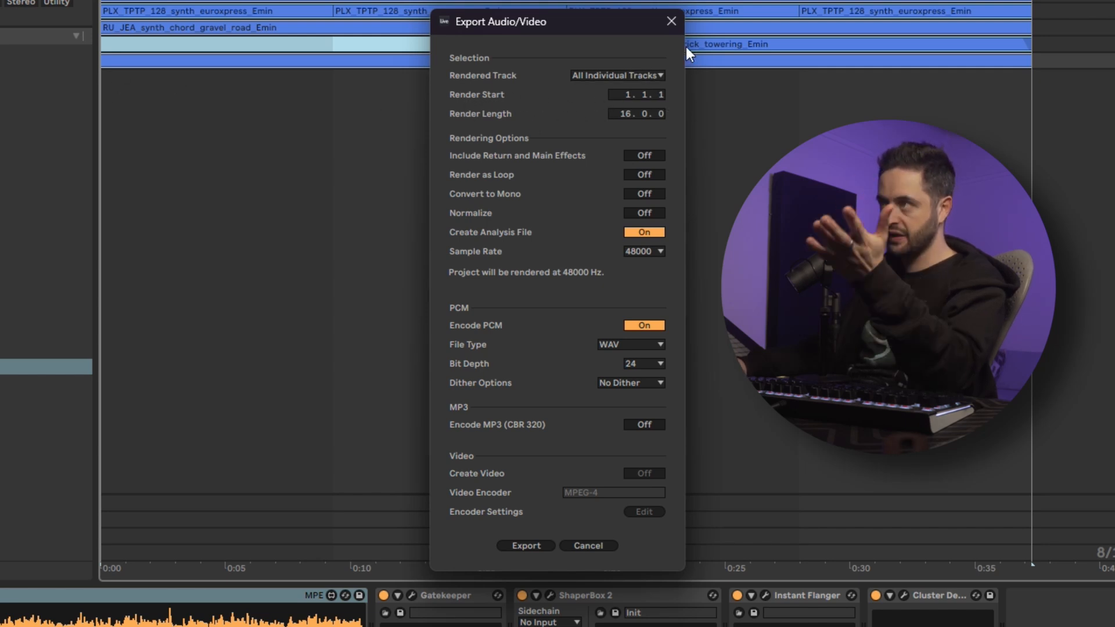
mouse_move(514, 160)
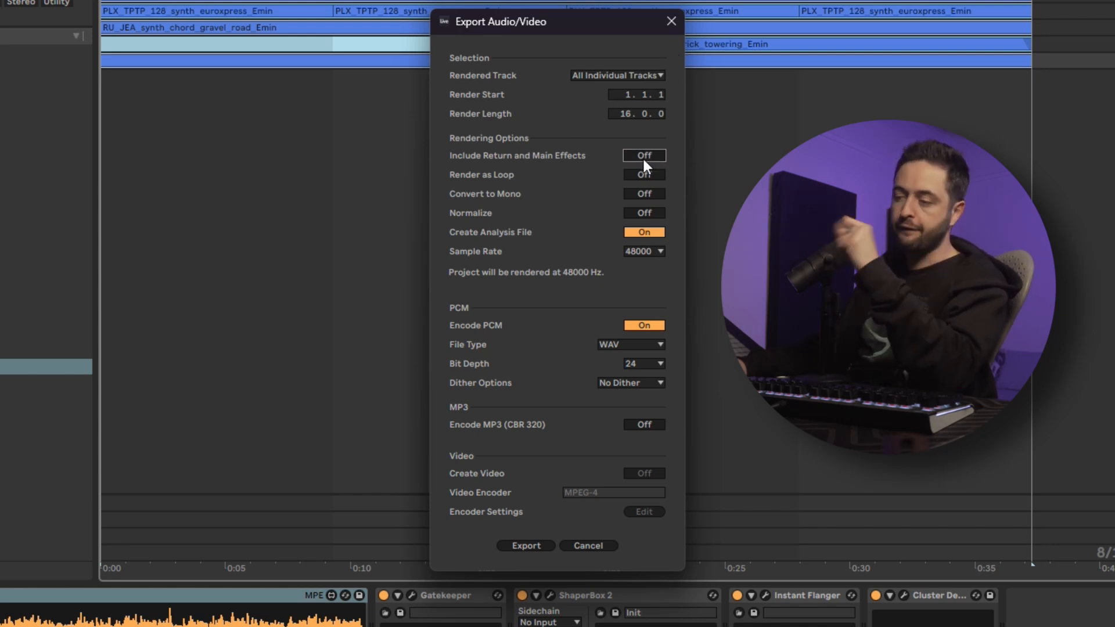
left_click(643, 156)
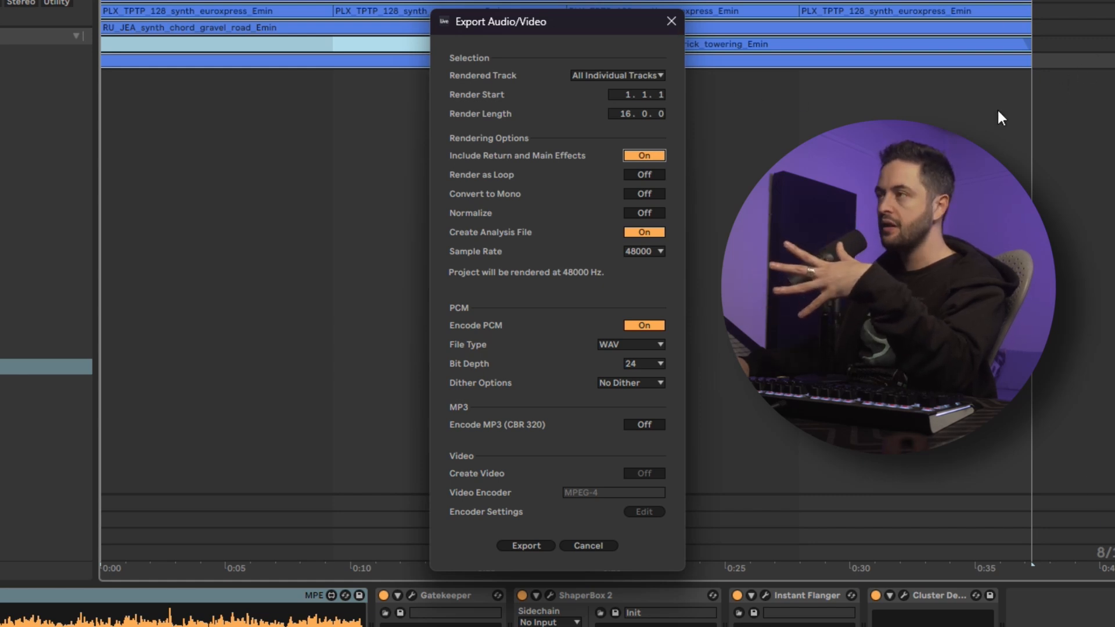
left_click(643, 155)
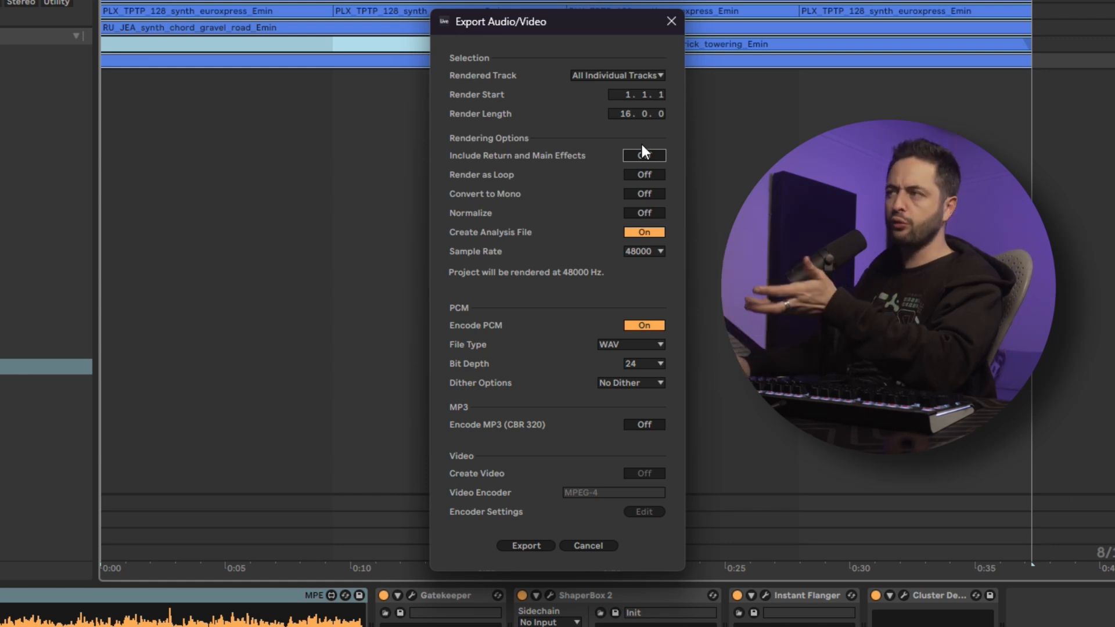
left_click(642, 155)
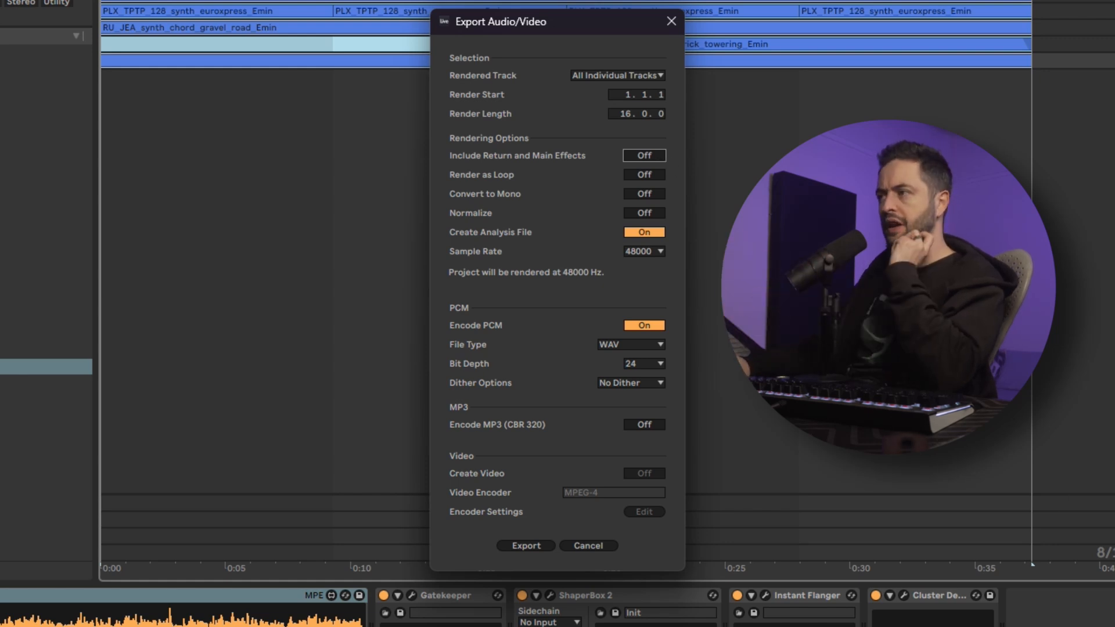
mouse_move(580, 504)
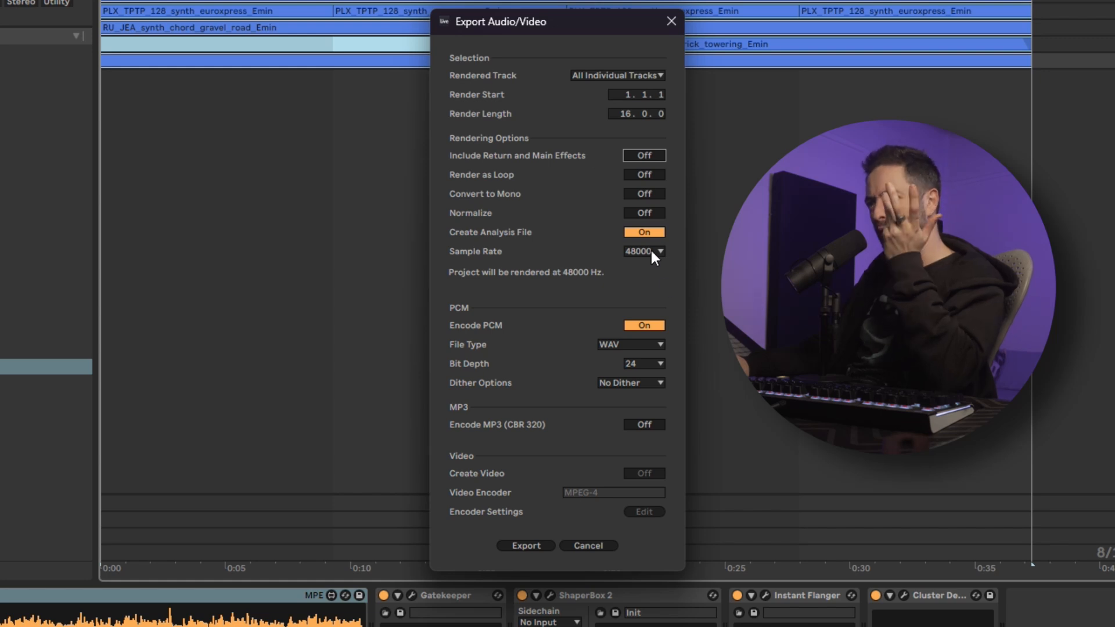
mouse_move(673, 319)
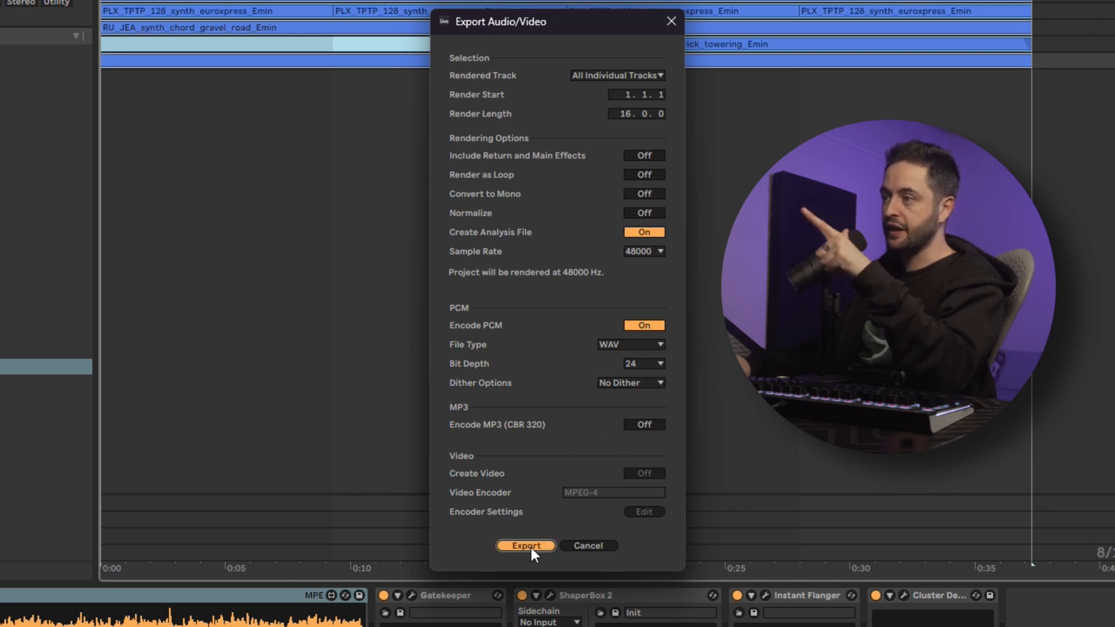
Export the stems into the Desktop EXPORTS > EXPORTED TRACK folder
left_click(525, 545)
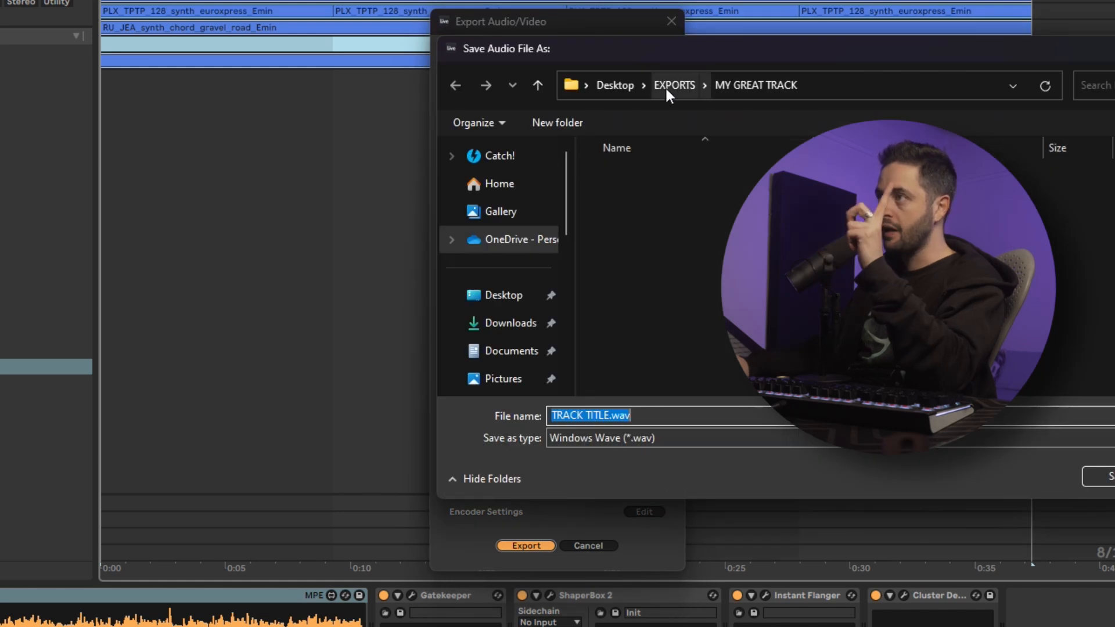
left_click(675, 86)
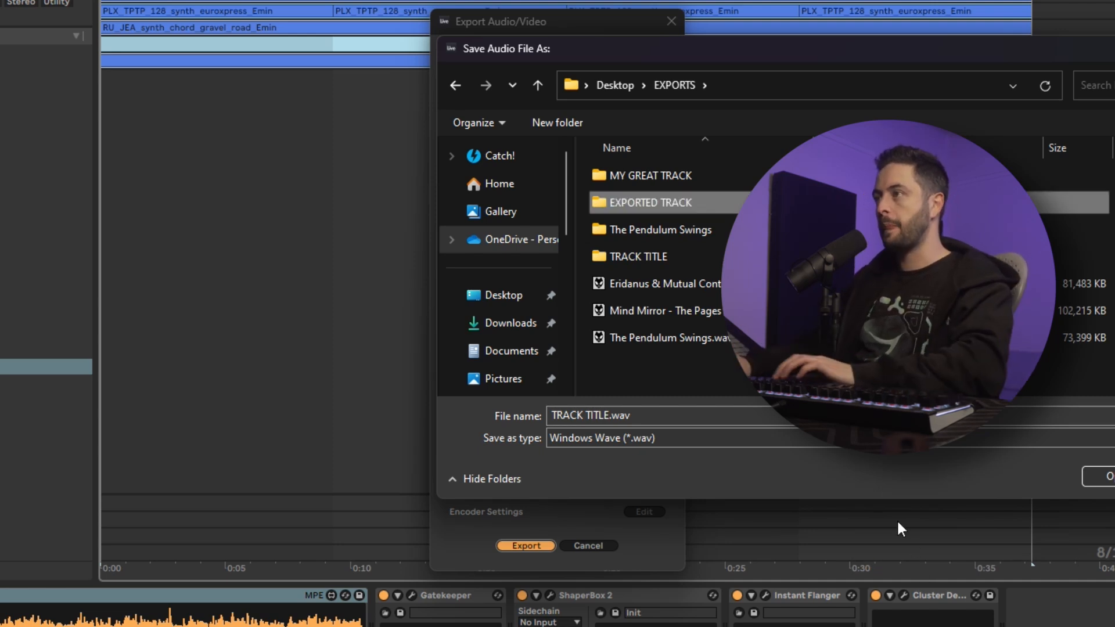
double_click(648, 203)
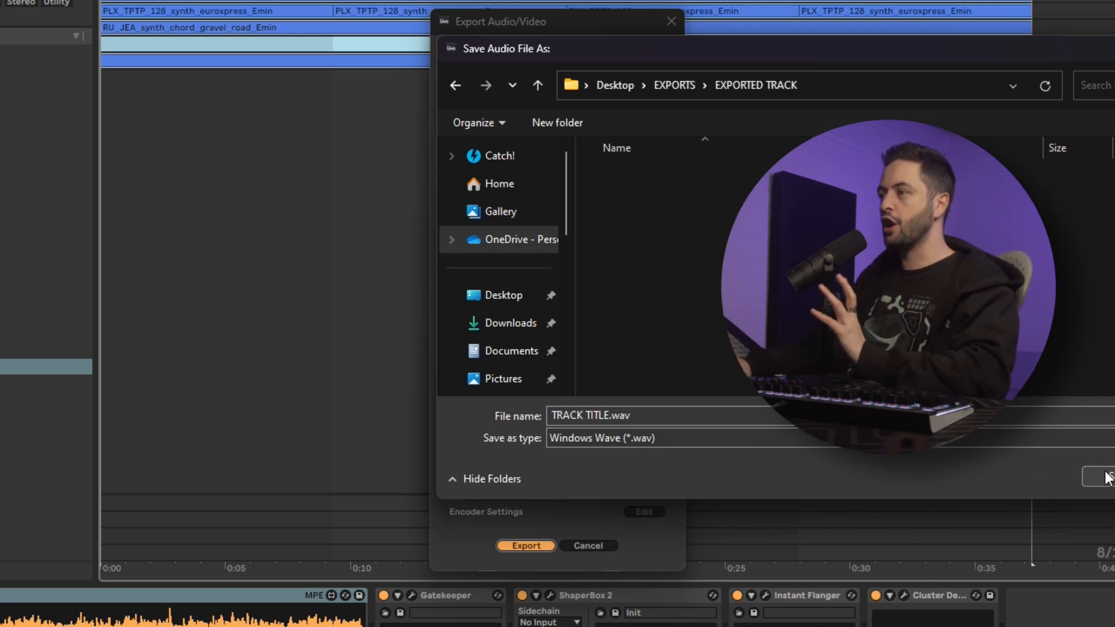
left_click(1101, 476)
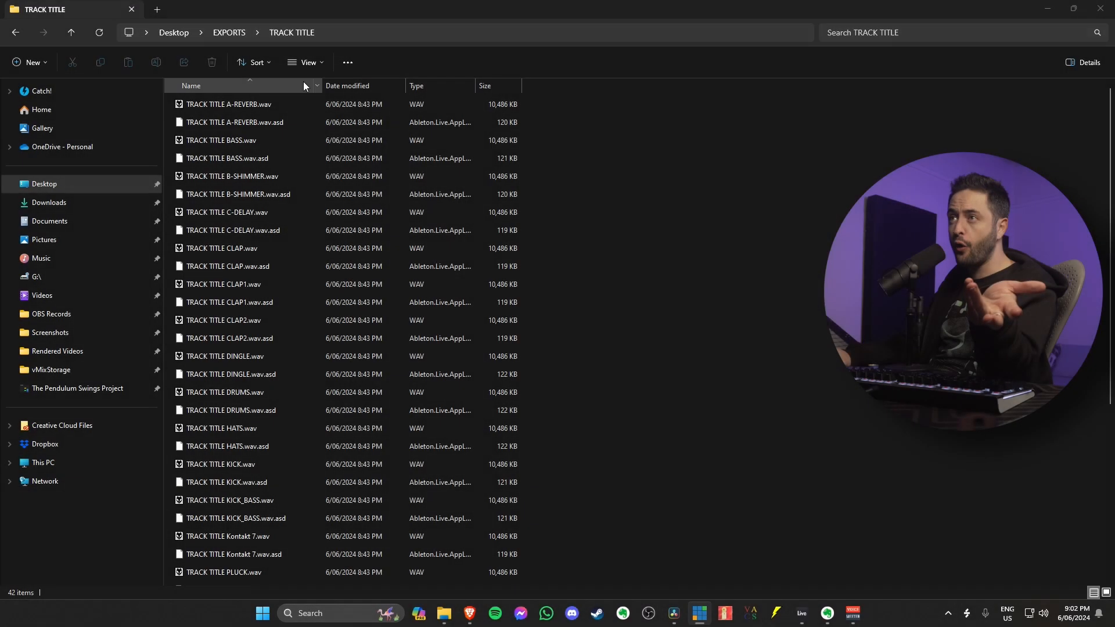
In the TRACK TITLE folder, click the A-REVERB stem and select all files with Ctrl+A
left_click(222, 572)
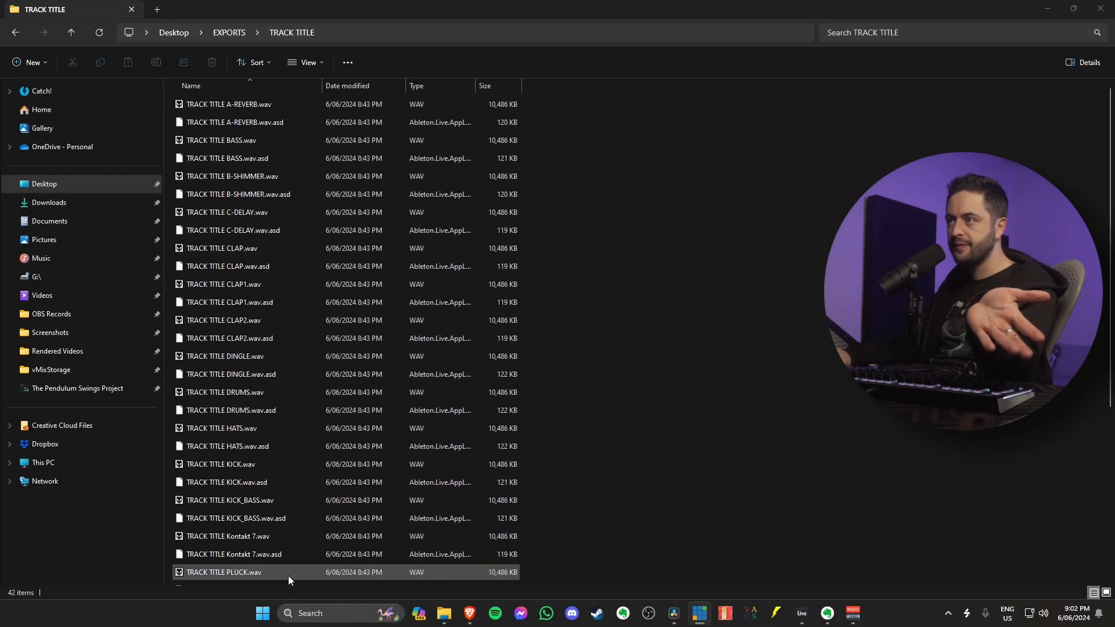
left_click(227, 104)
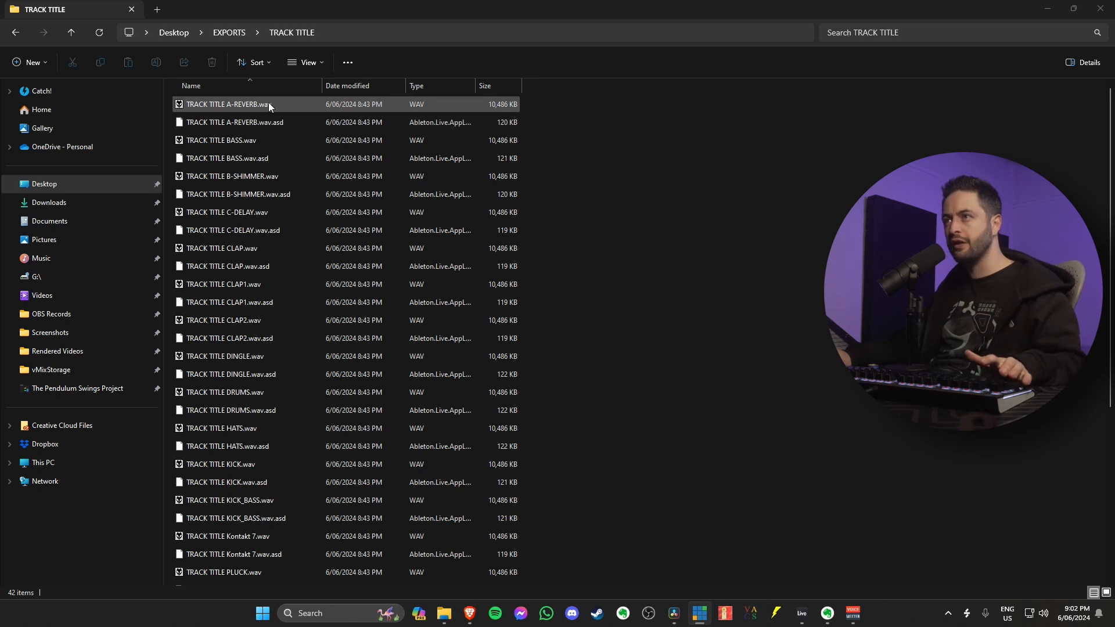
left_click(245, 105)
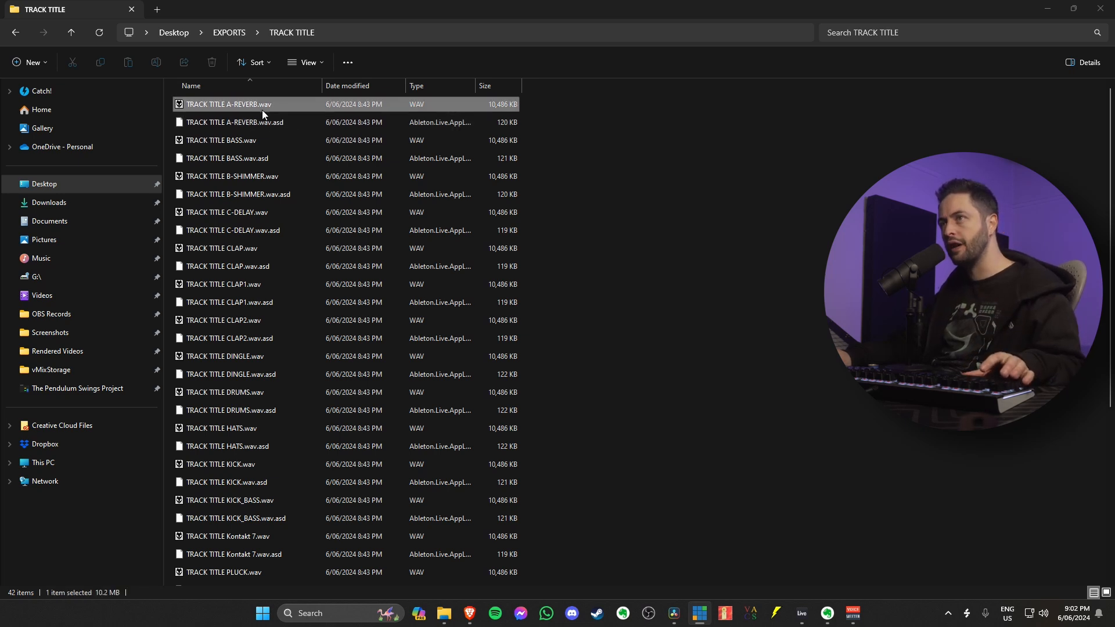
scroll("down", 3)
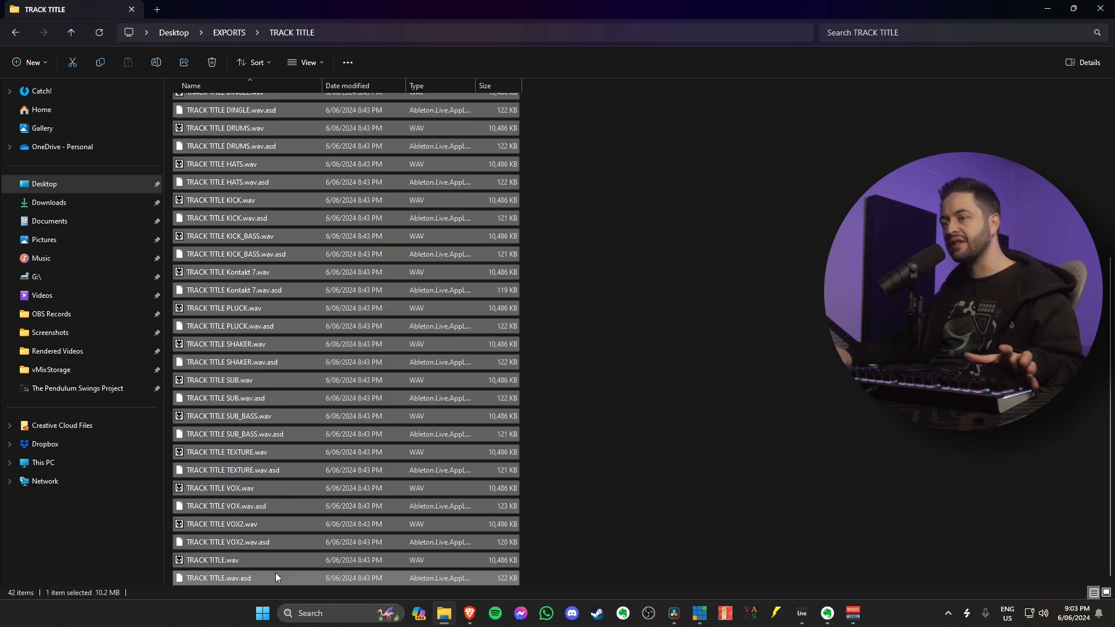
key("ctrl+a")
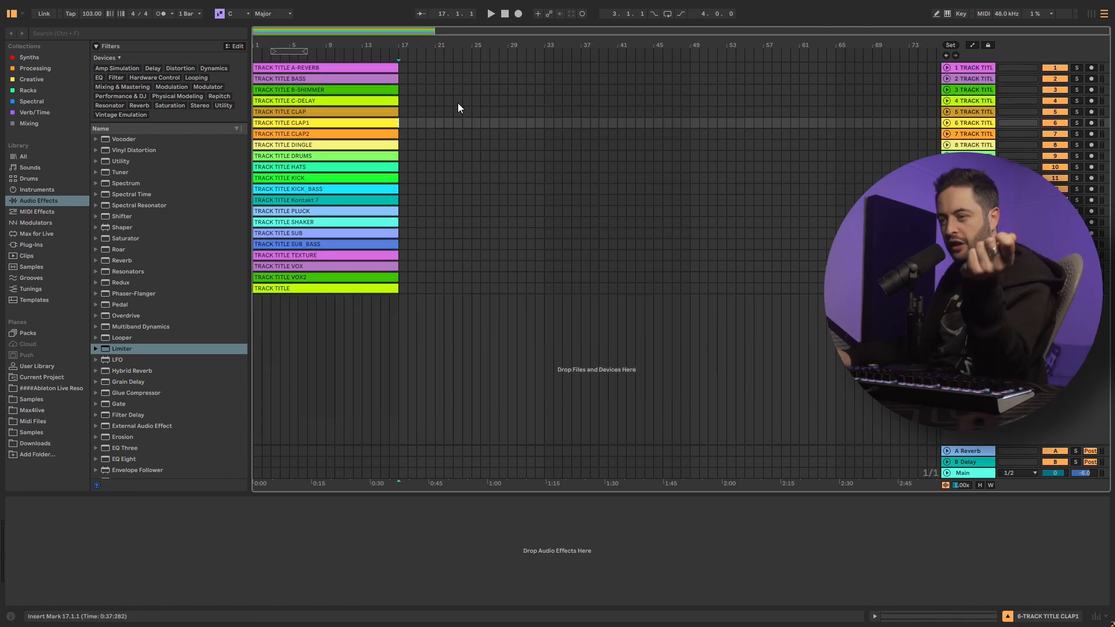
mouse_move(285, 302)
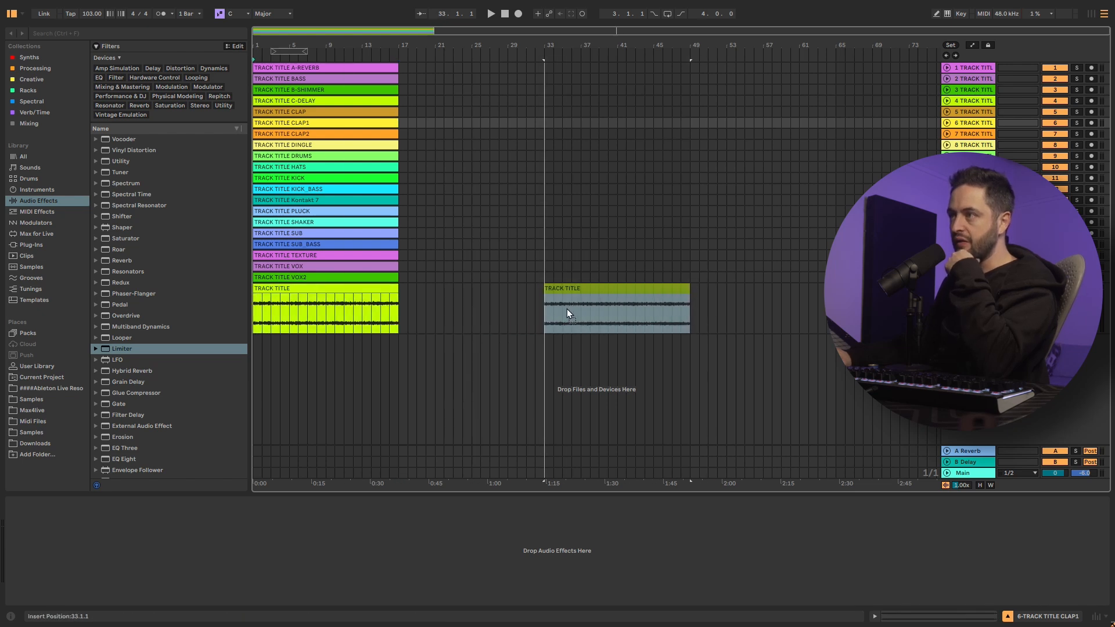
Drop the full-mix TRACK TITLE clip at bar 33 and select it
left_click(615, 310)
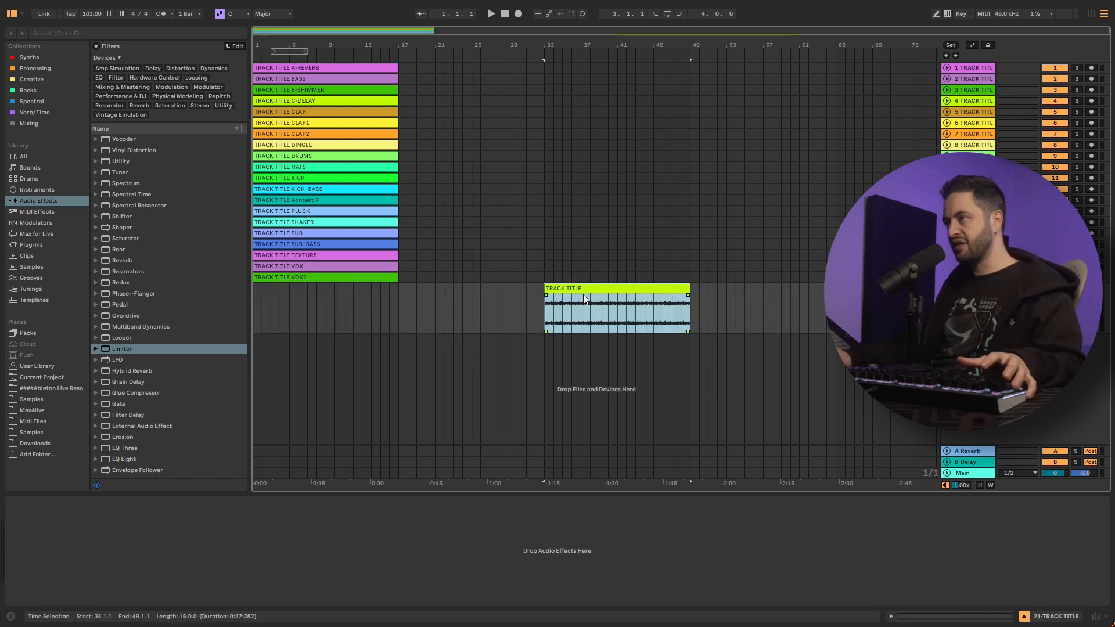
left_click(489, 13)
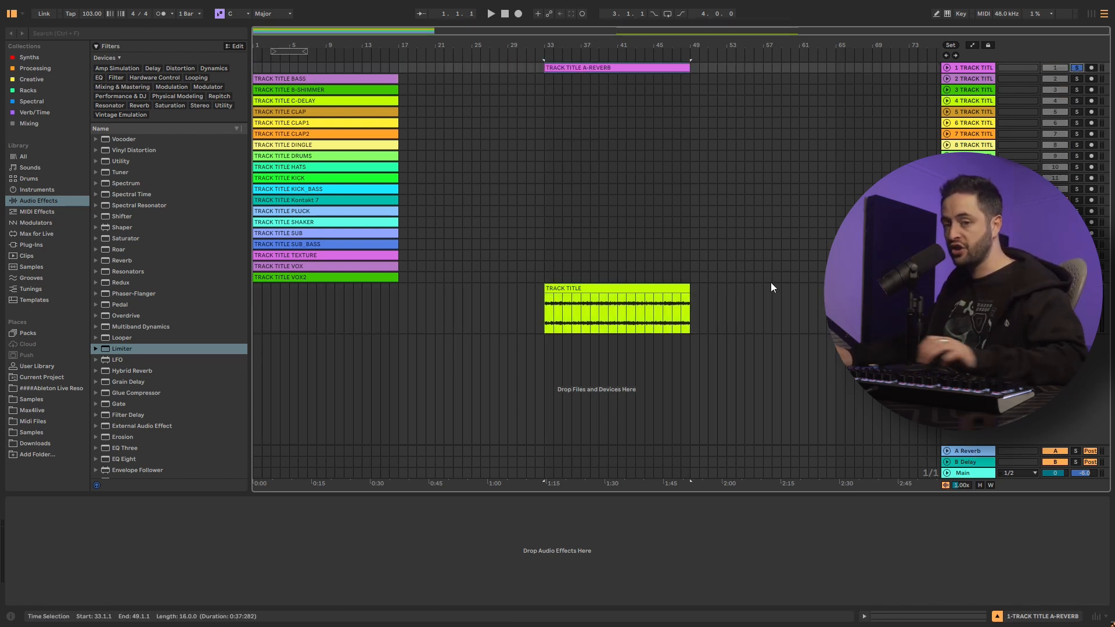
Solo one stem track to audition it while arranging clips
left_click(489, 13)
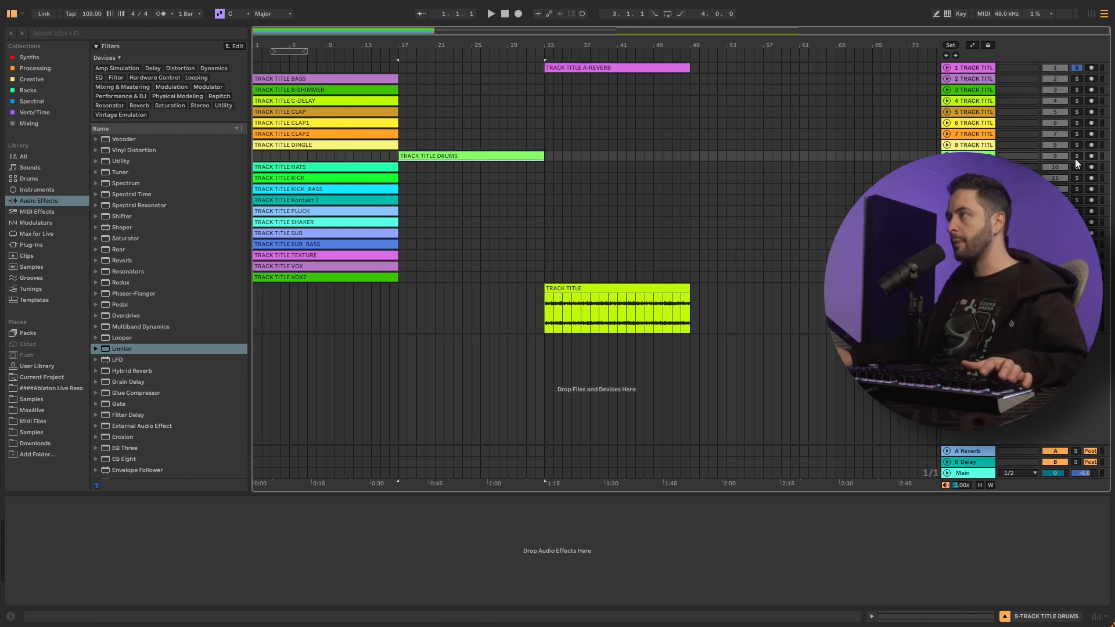
left_click(299, 177)
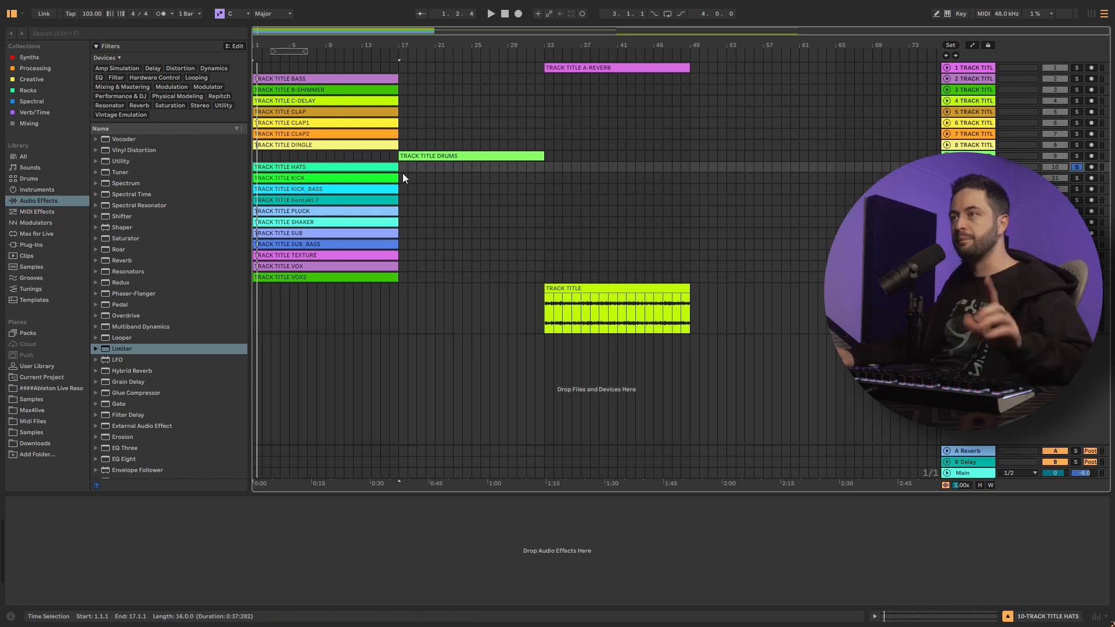
mouse_move(290, 265)
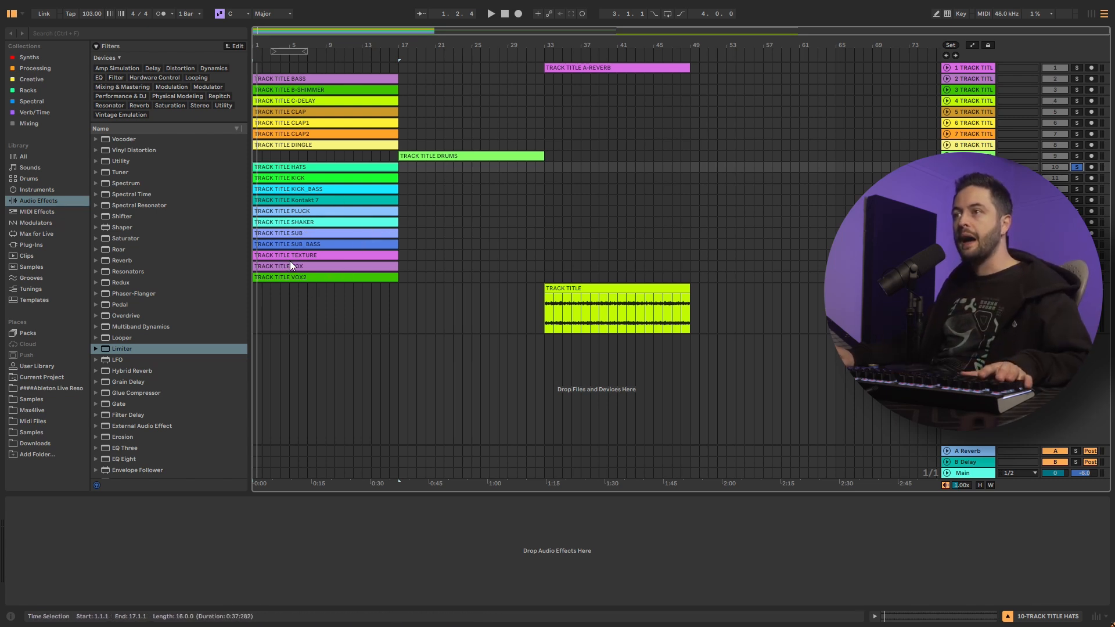